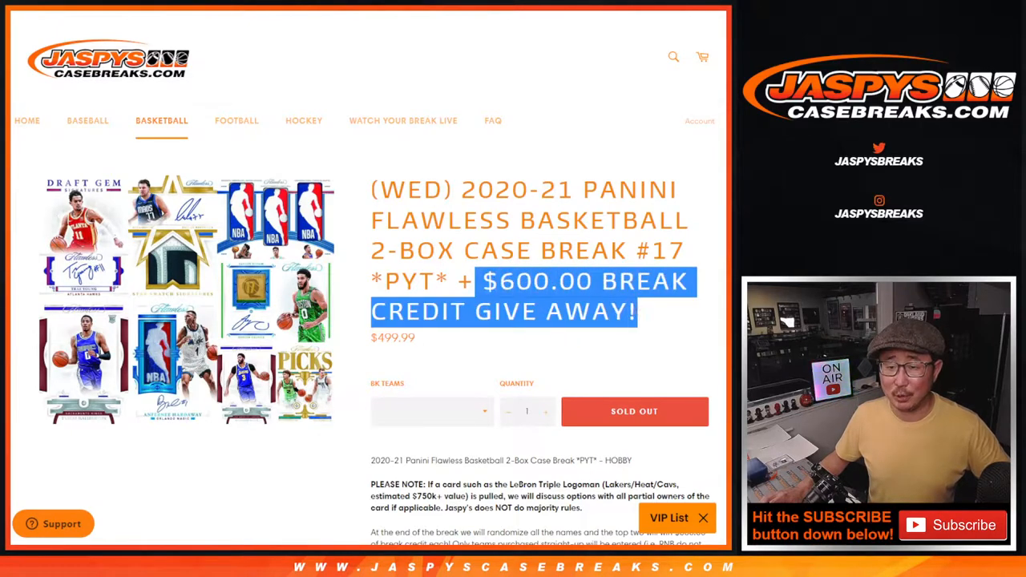
Scroll the 2-box case break page and move to the participant spreadsheet.
scroll("down", 3)
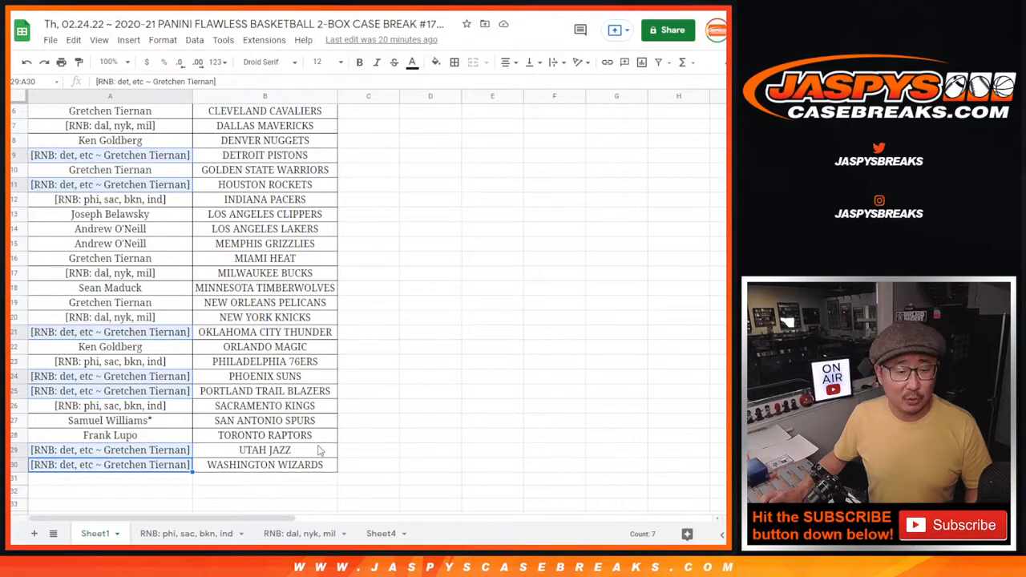
Sort the sheet A to Z by the owner names in column A.
right_click(110, 95)
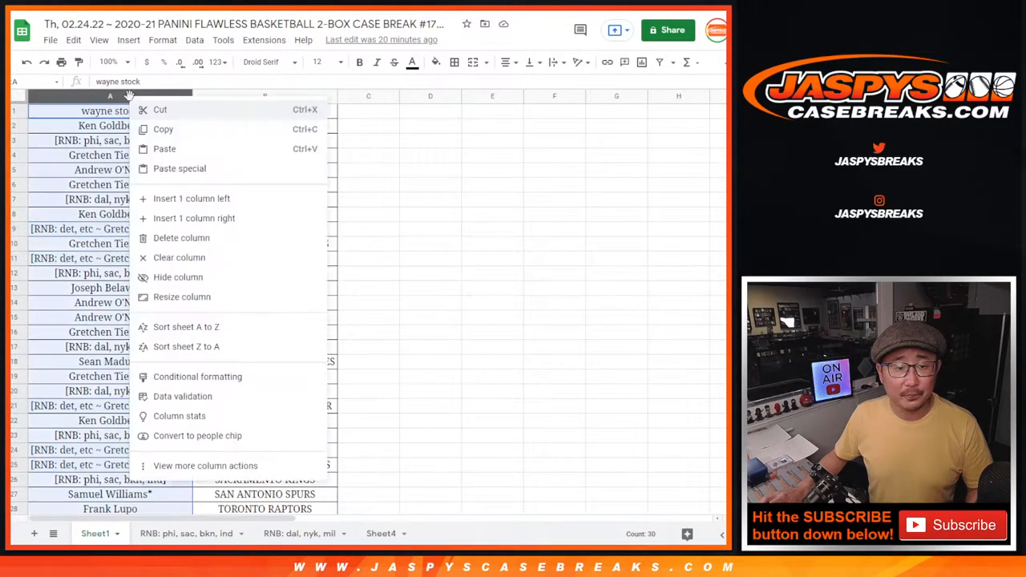
mouse_move(186, 327)
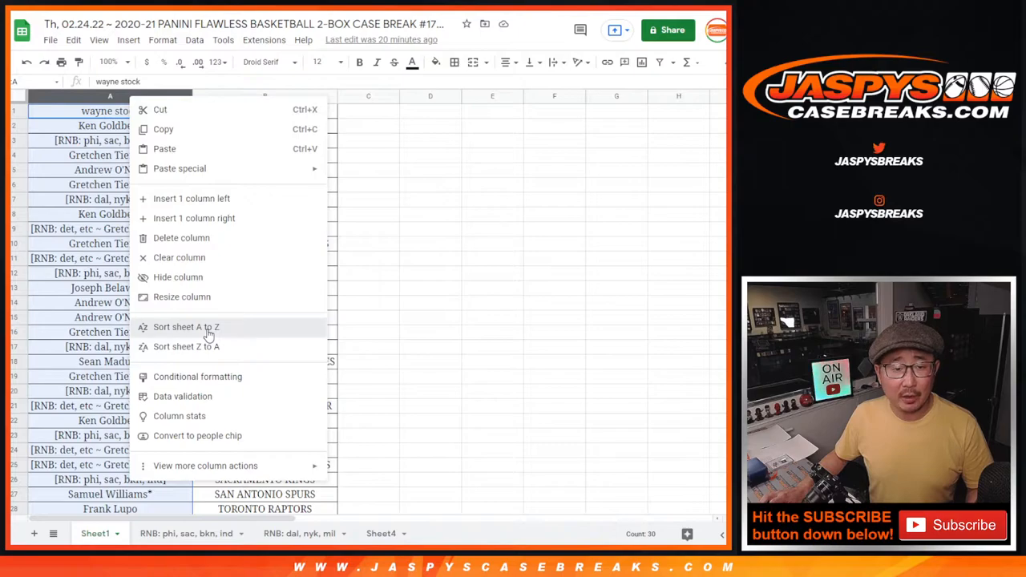
left_click(185, 327)
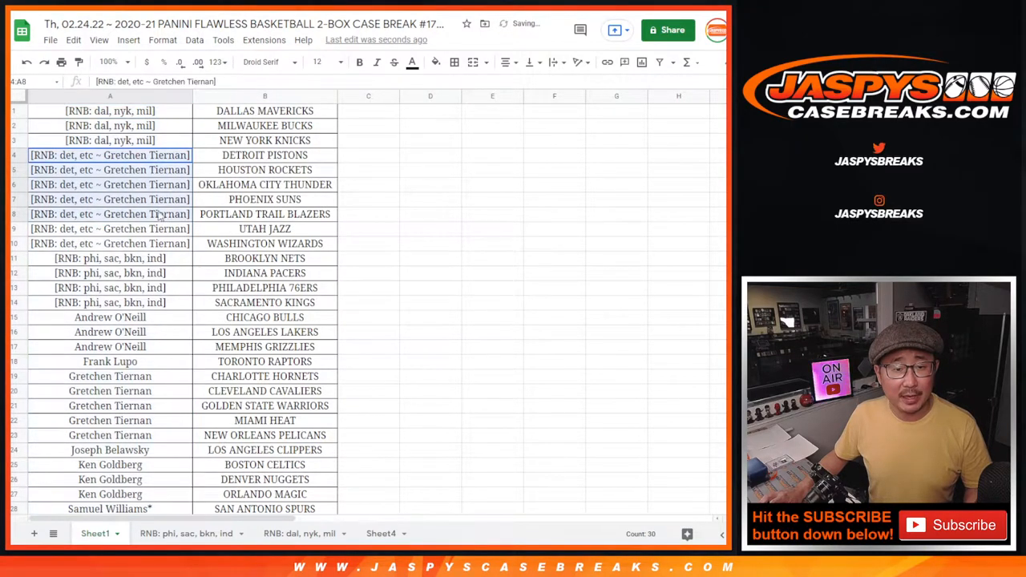
left_click(430, 110)
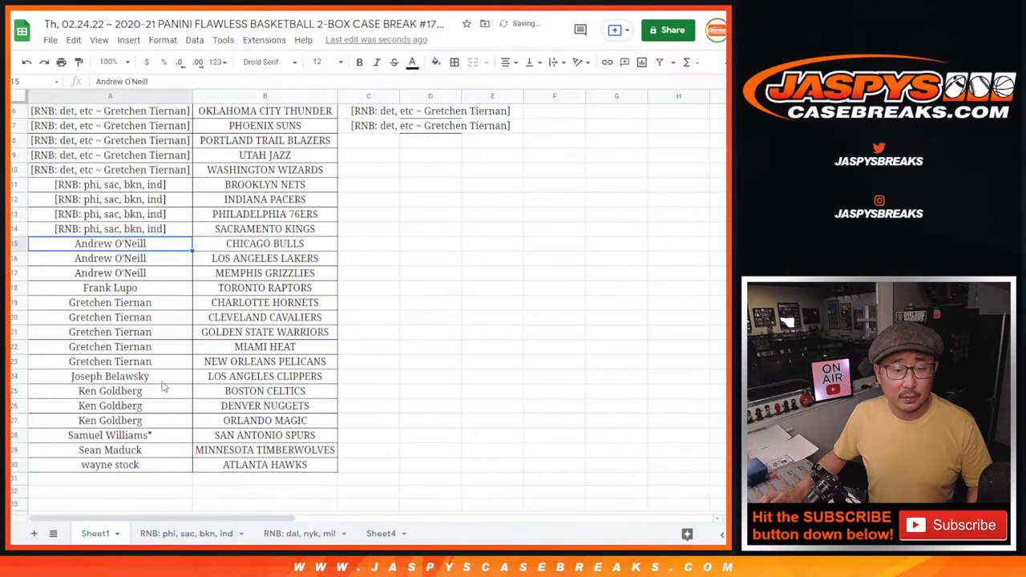
Arrange the eligible names into column D and select all 23 entries (D1:D23).
left_click_drag(110, 242, 110, 465)
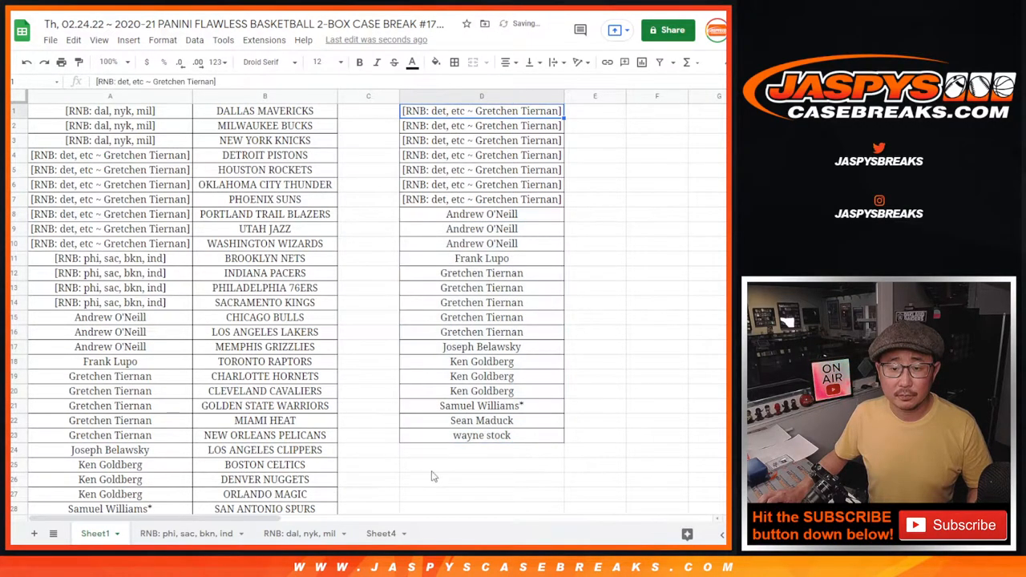
left_click_drag(482, 111, 482, 435)
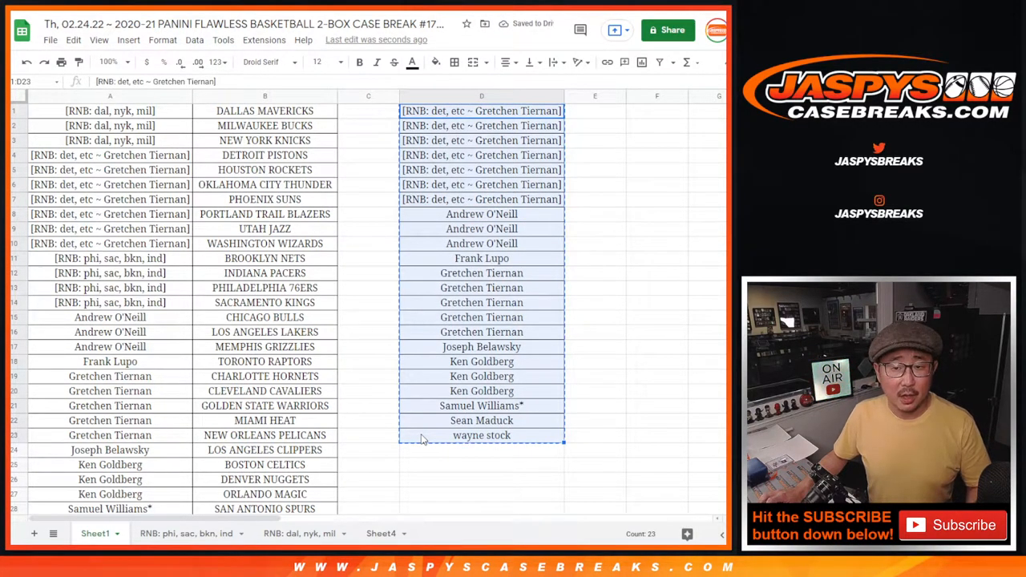
mouse_move(318, 360)
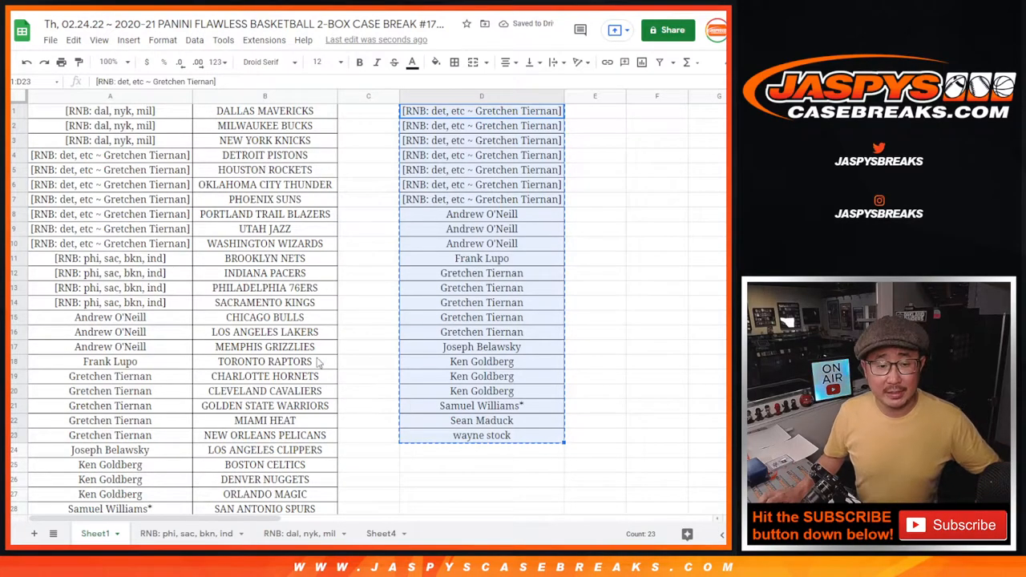
scroll("down", 3)
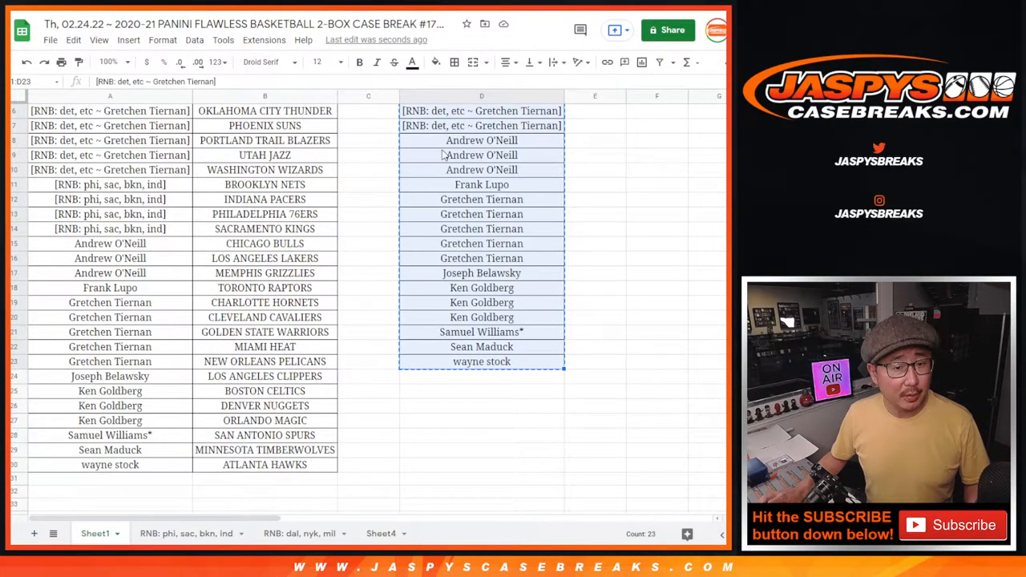
scroll("up", 3)
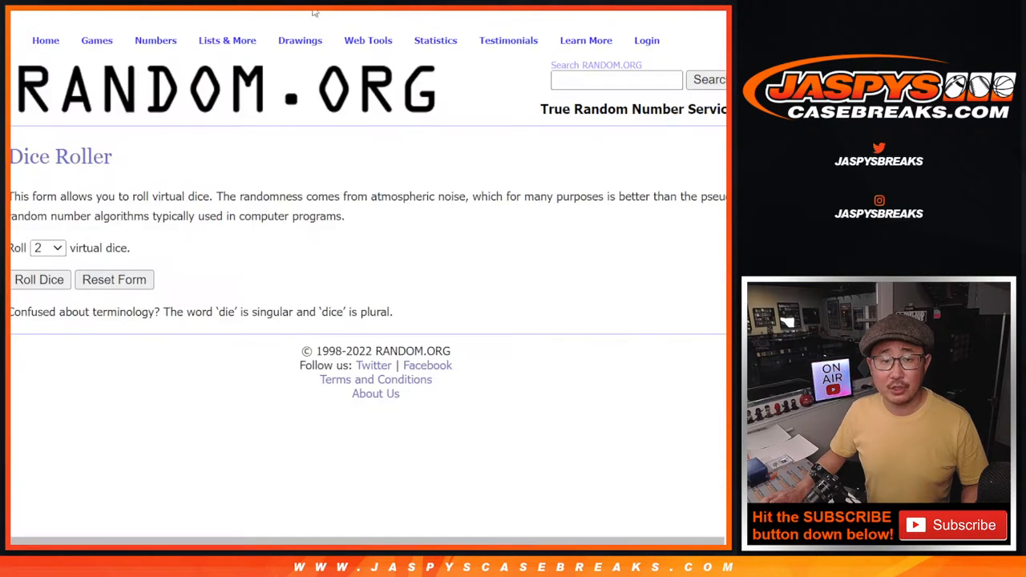
Load the 23 names into RANDOM.ORG's List Randomizer and shuffle them.
left_click(38, 279)
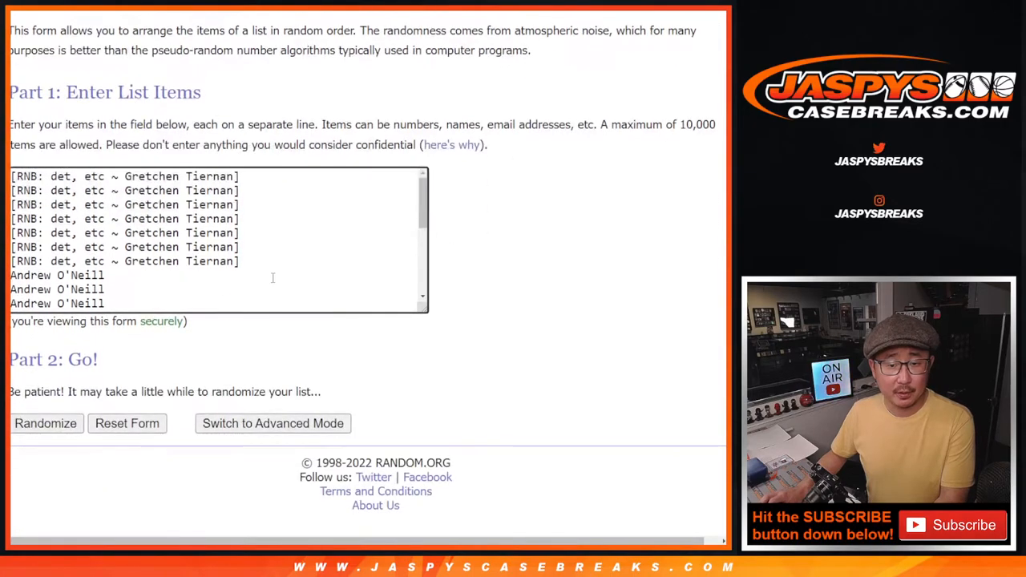
left_click(45, 424)
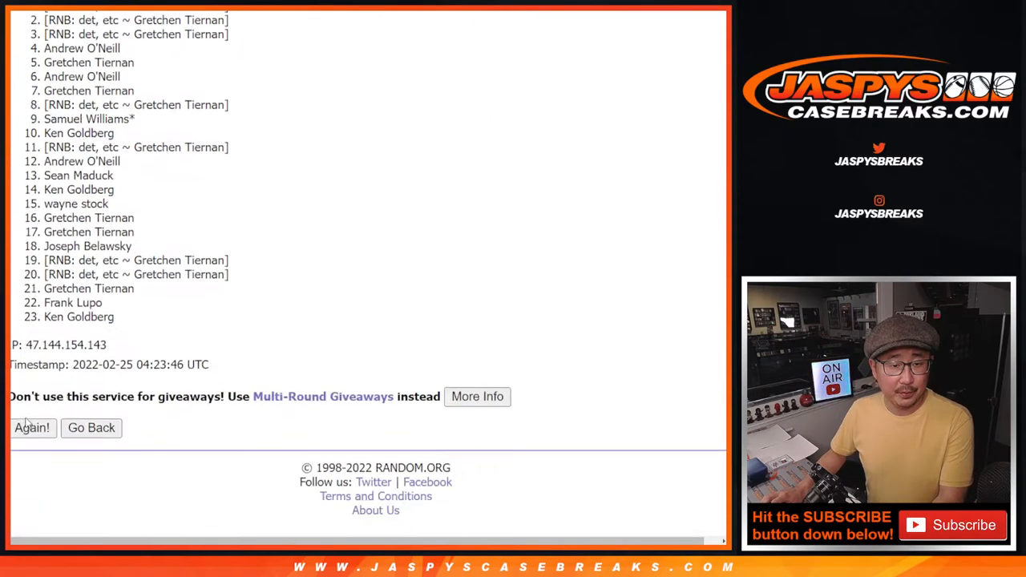
Reshuffle the 23-entry list with Again! until it reaches nine randomizations.
left_click(33, 427)
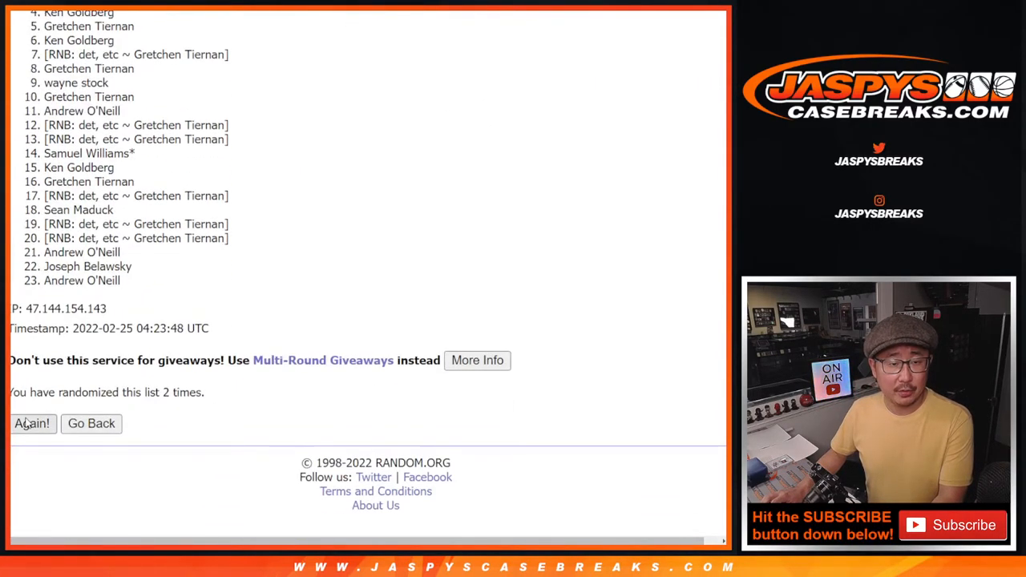
left_click(32, 423)
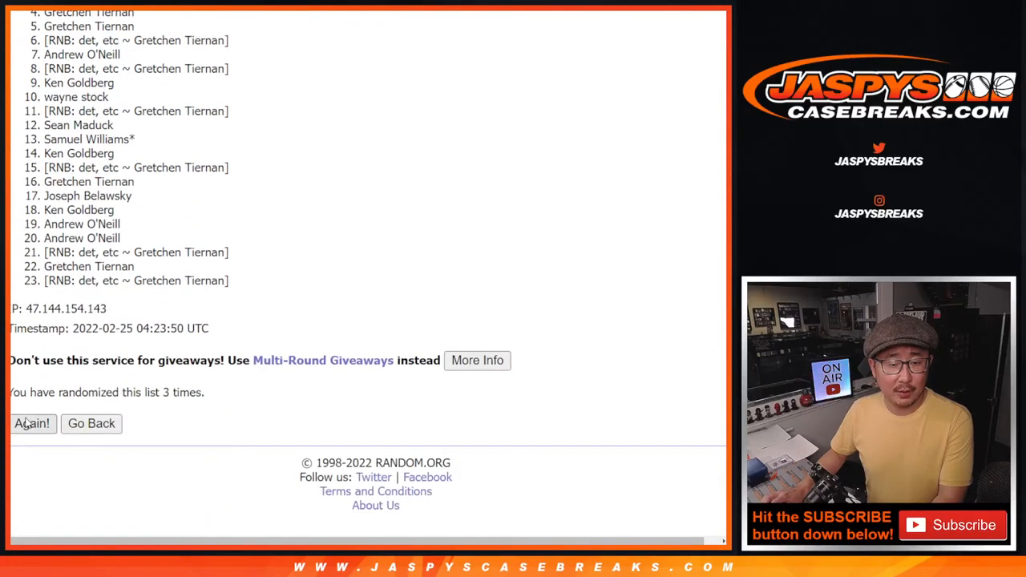
left_click(32, 423)
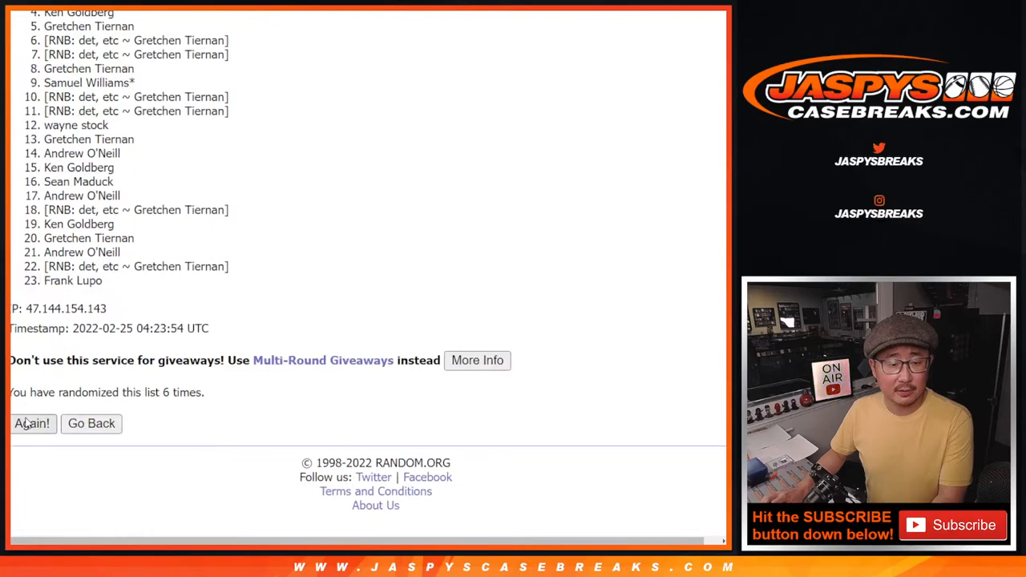
left_click(32, 423)
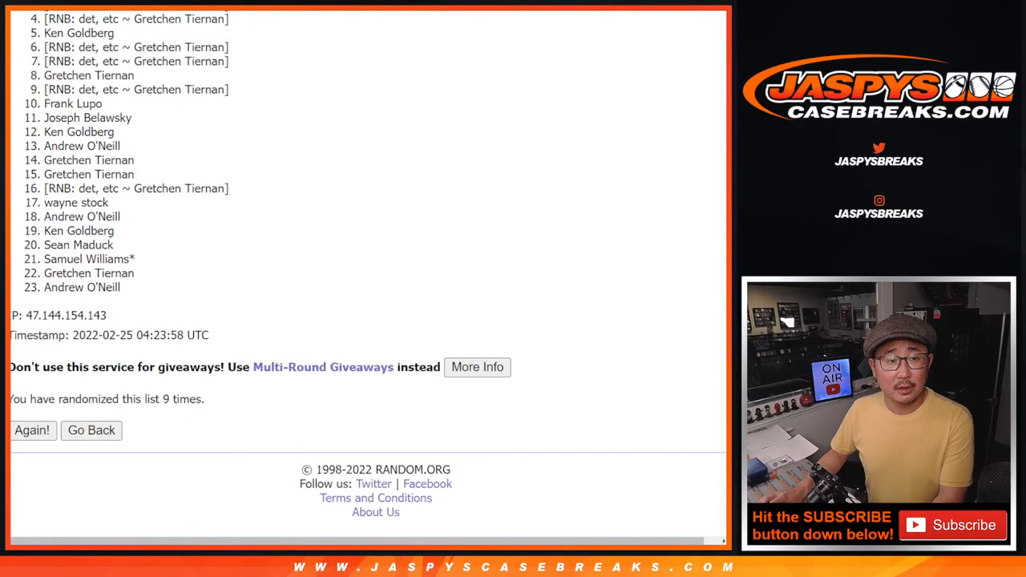
scroll("up", 3)
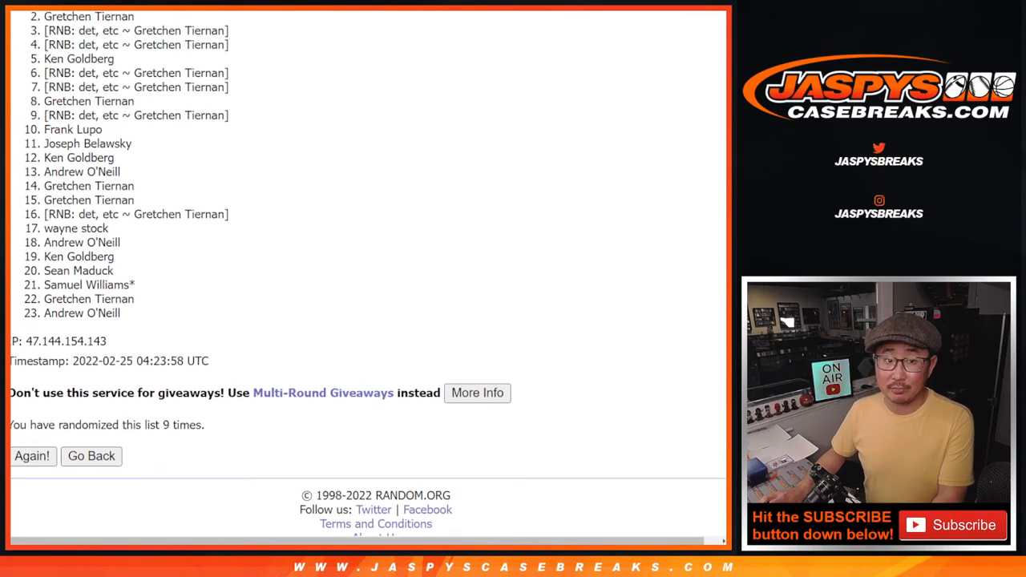
scroll("up", 3)
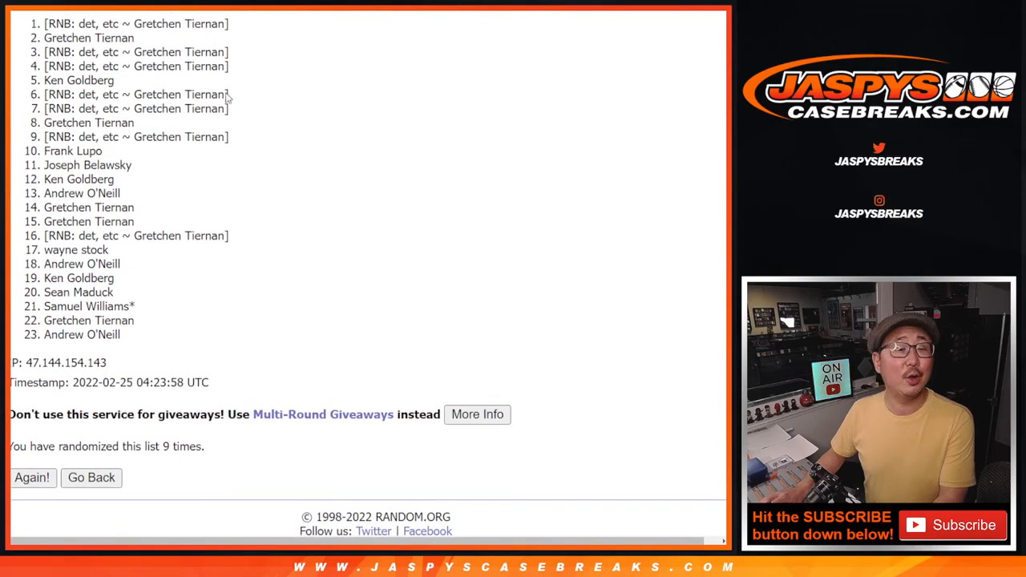
left_click_drag(44, 23, 136, 37)
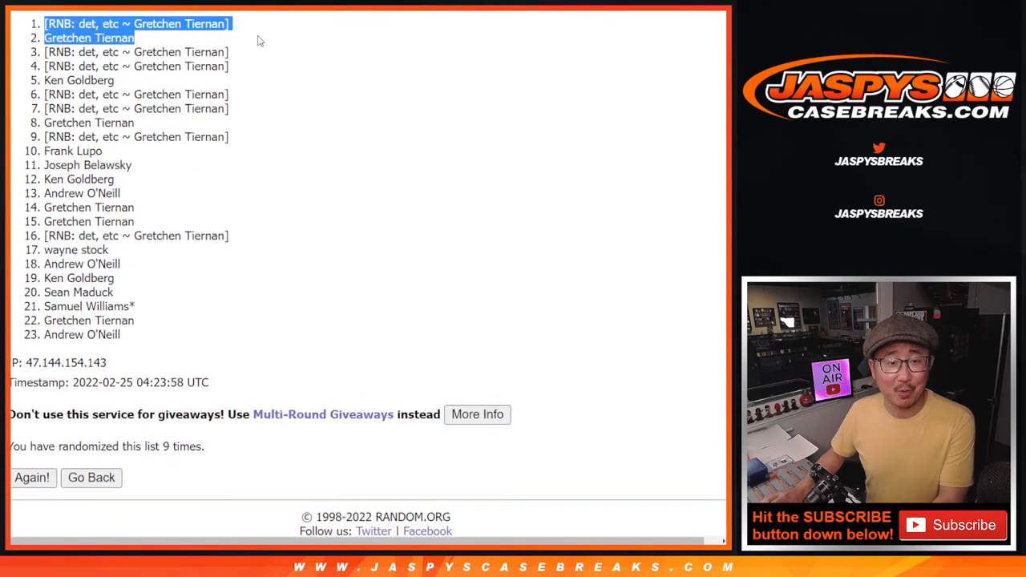
mouse_move(427, 215)
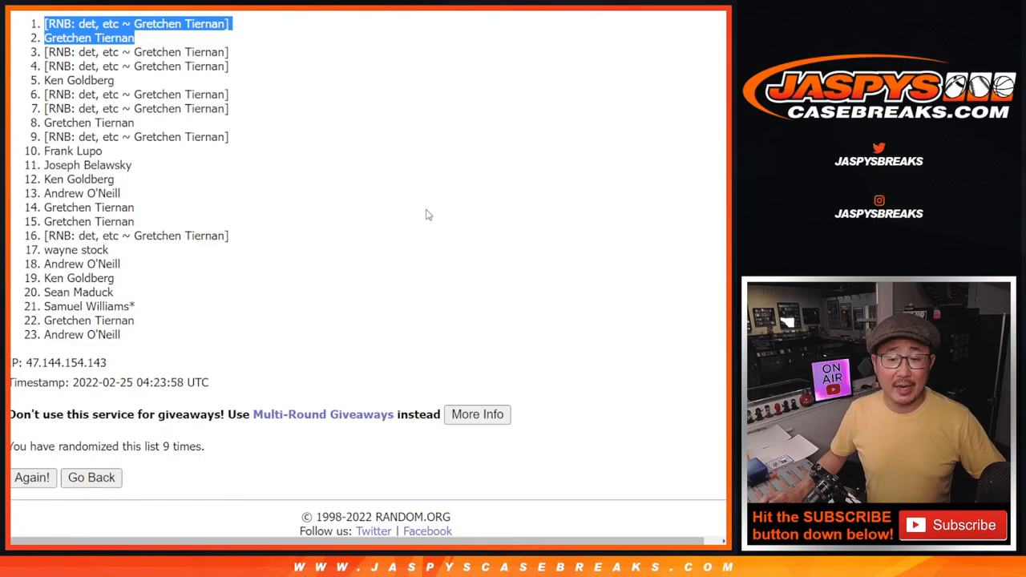
scroll("up", 3)
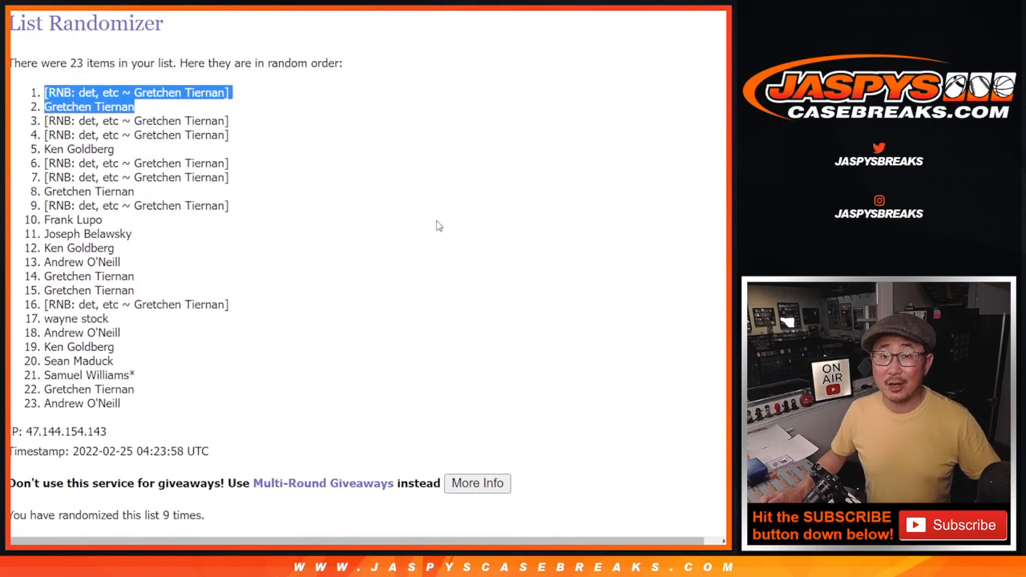
mouse_move(429, 214)
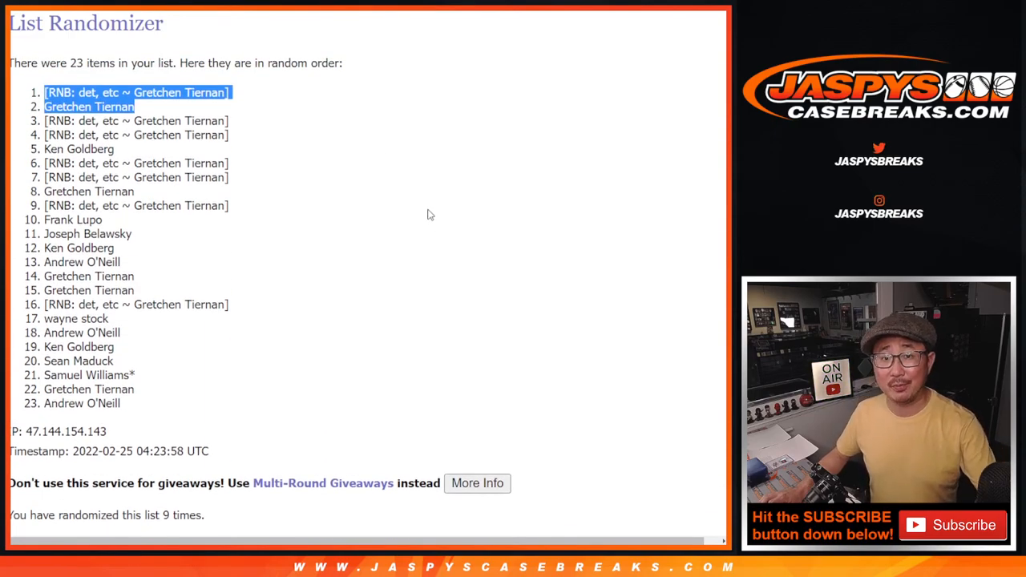